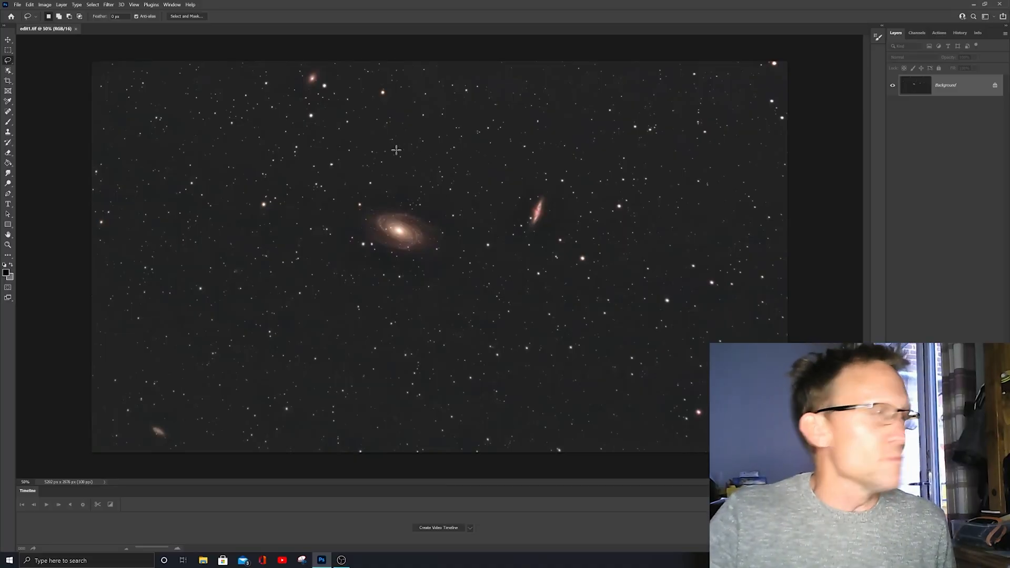
{"action": "mouse_move", "coordinate": [482, 223]}
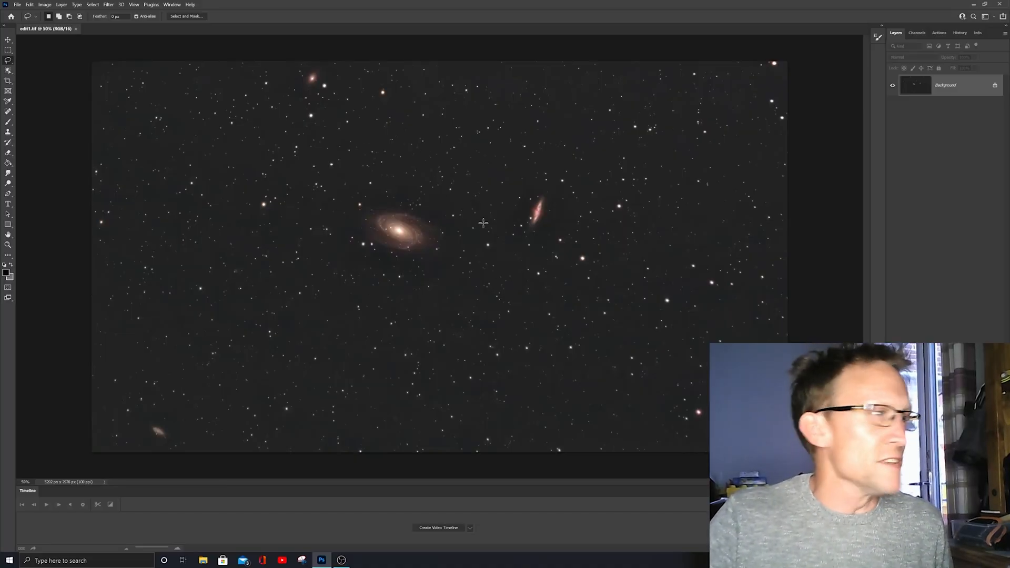
{"action": "mouse_move", "coordinate": [480, 266]}
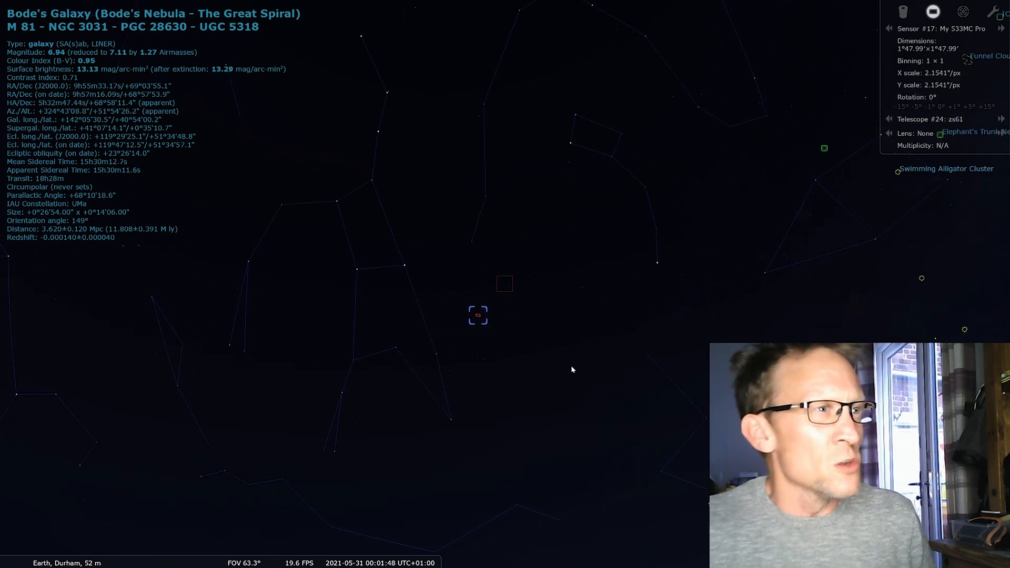
{"action": "mouse_move", "coordinate": [649, 230]}
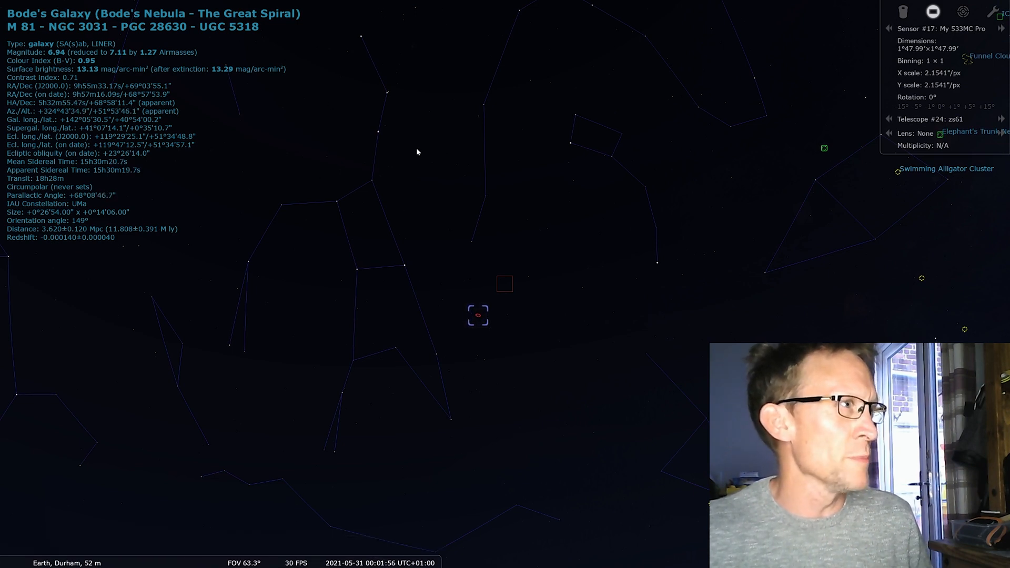
{"action": "mouse_move", "coordinate": [510, 304]}
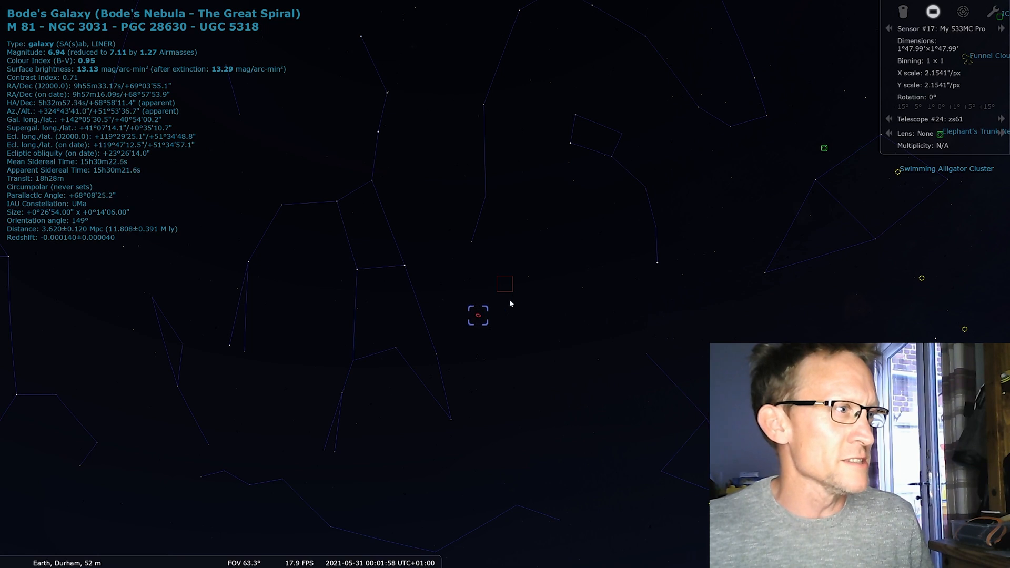